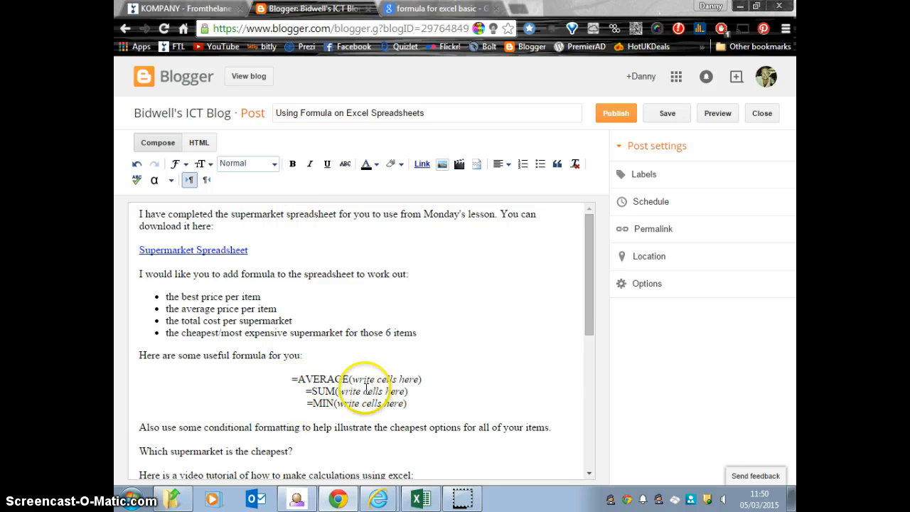
pyautogui.moveTo(421, 498)
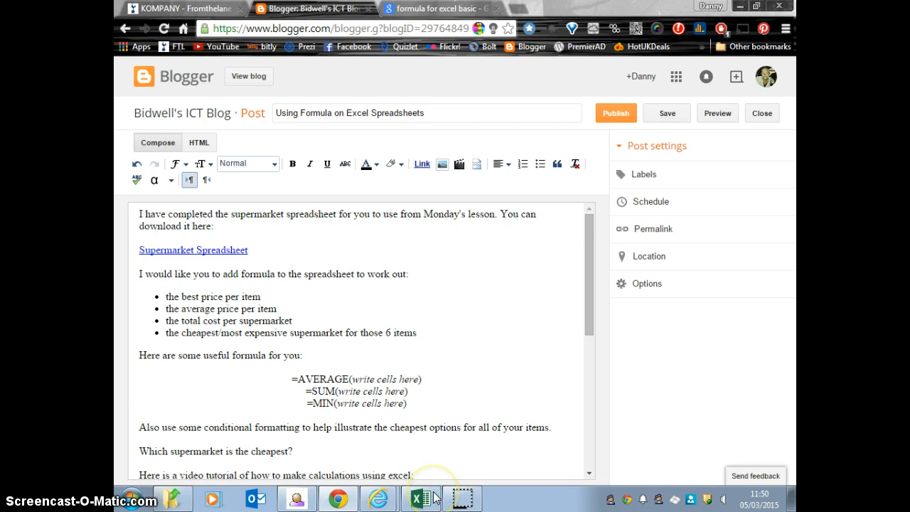
# Switch from the Blogger post to the supermarket workbook in Excel.
pyautogui.click(421, 498)
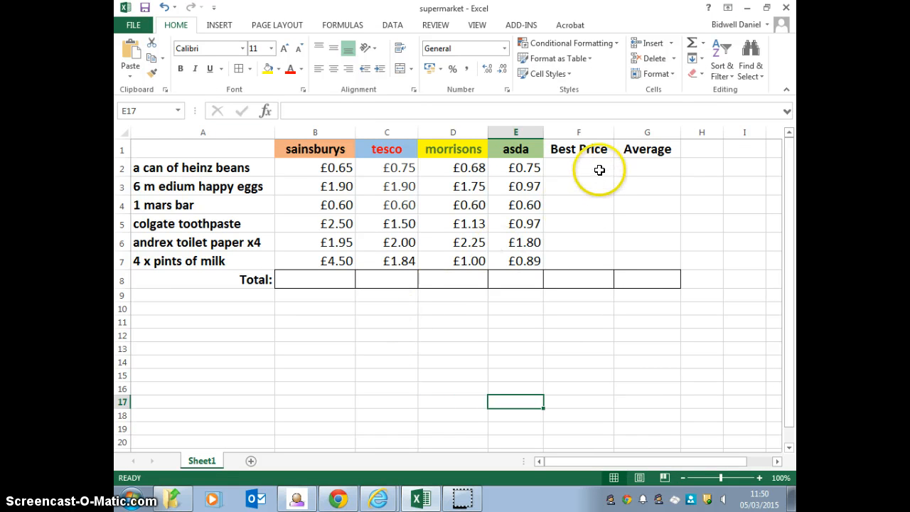
pyautogui.moveTo(561, 160)
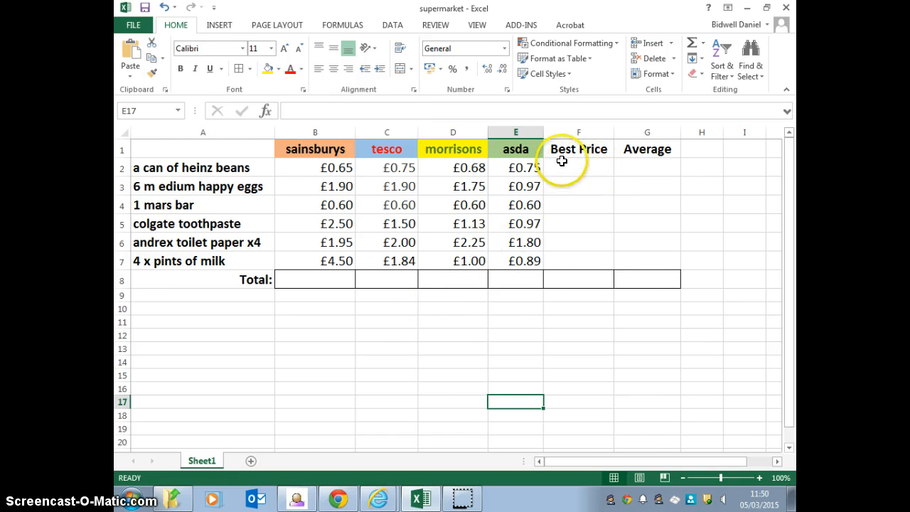
pyautogui.moveTo(463, 169)
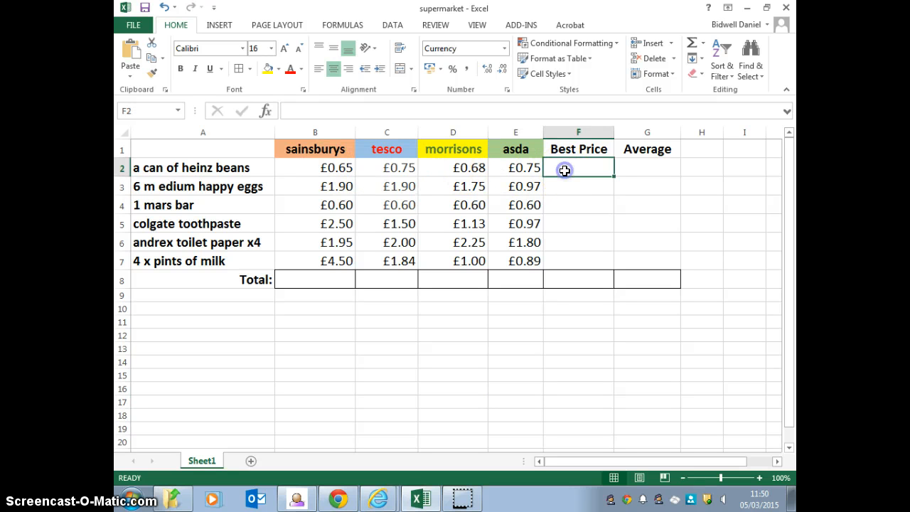
# Enter =MIN(B2:E2) in F2 so heinz beans shows its lowest price, £0.65.
pyautogui.write('=')
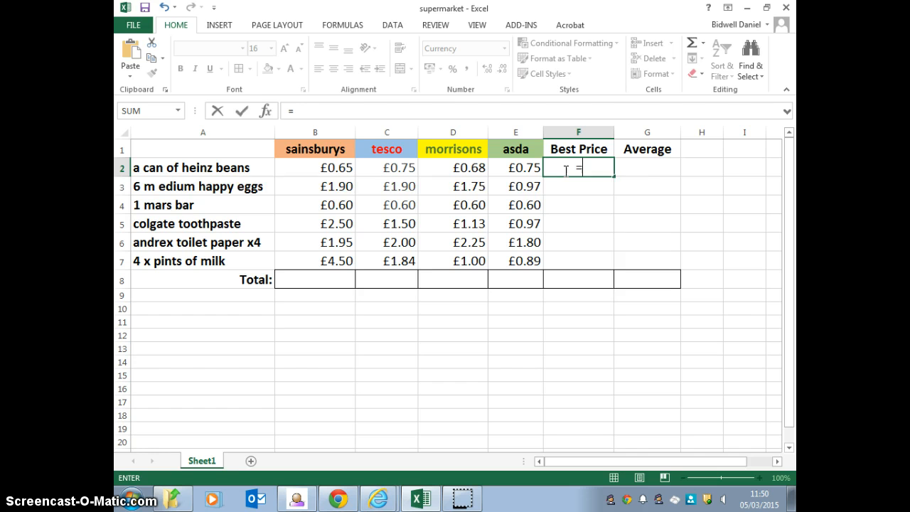
pyautogui.write('MIN')
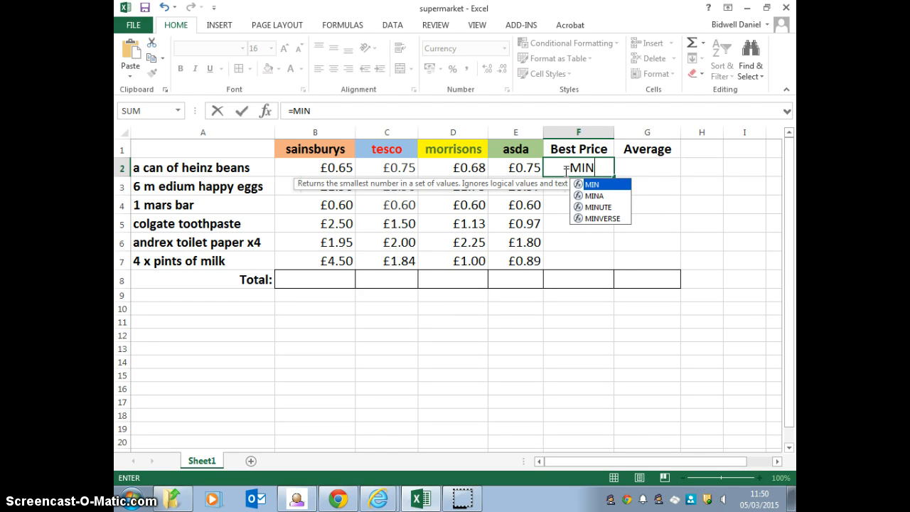
pyautogui.write('(')
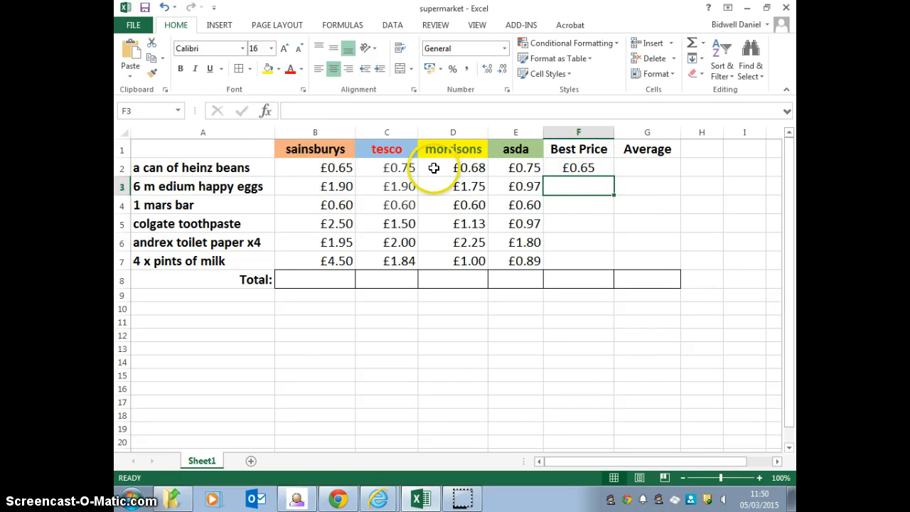
pyautogui.moveTo(520, 167)
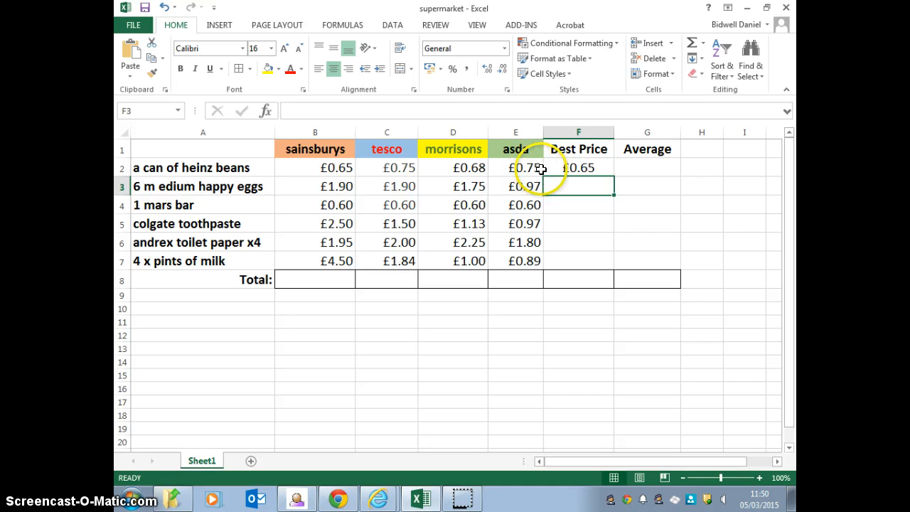
# Fill the MIN formula from F2 down to F7, giving best prices £0.65 to £0.89.
pyautogui.click(577, 168)
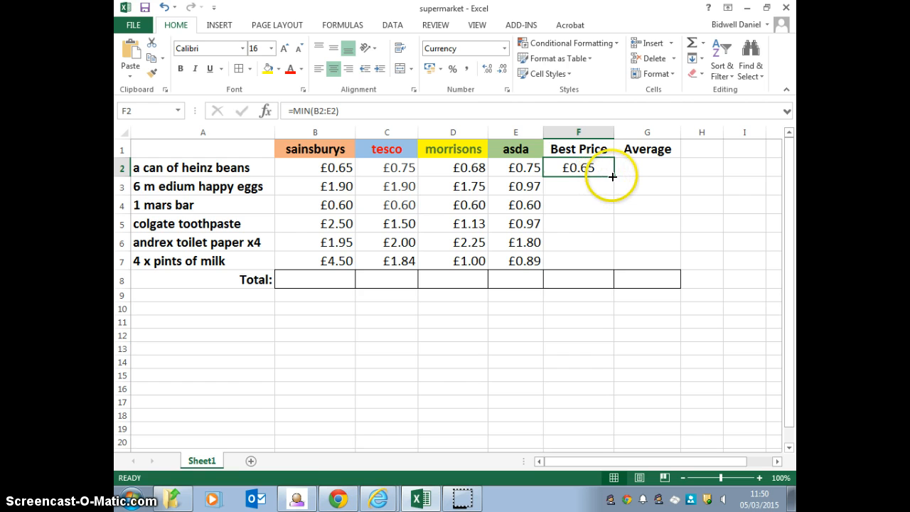
pyautogui.moveTo(613, 175)
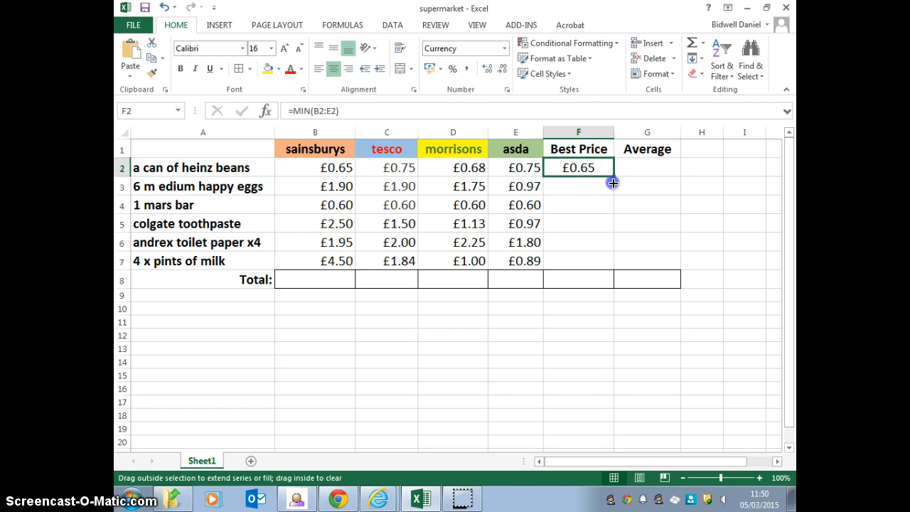
pyautogui.moveTo(613, 182); pyautogui.dragTo(611, 236)
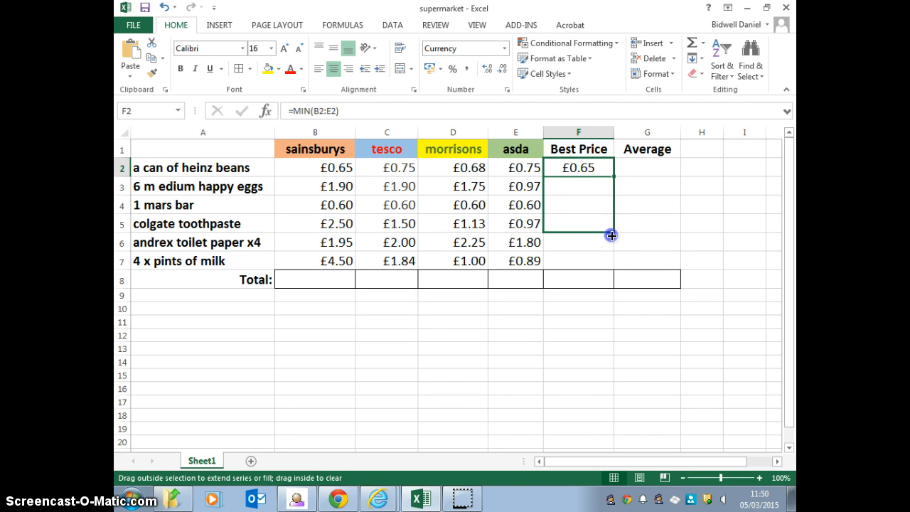
pyautogui.moveTo(611, 234); pyautogui.dragTo(609, 264)
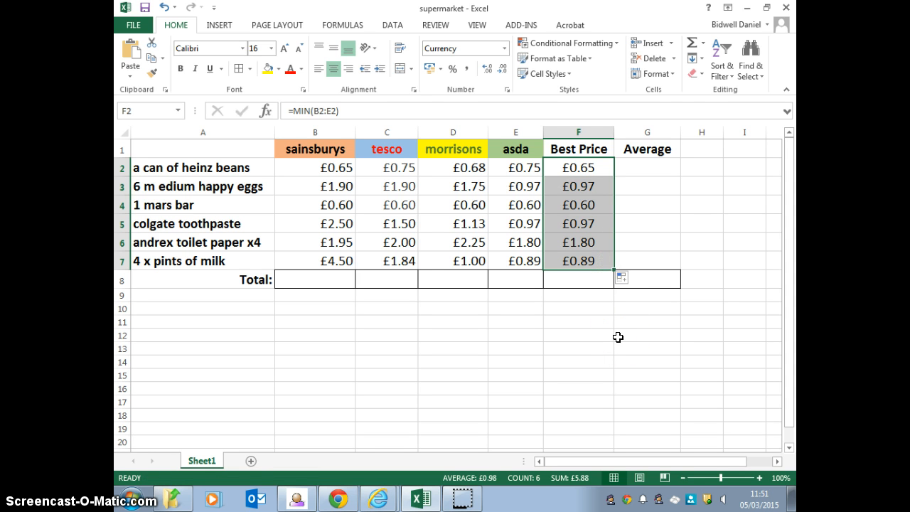
pyautogui.click(647, 334)
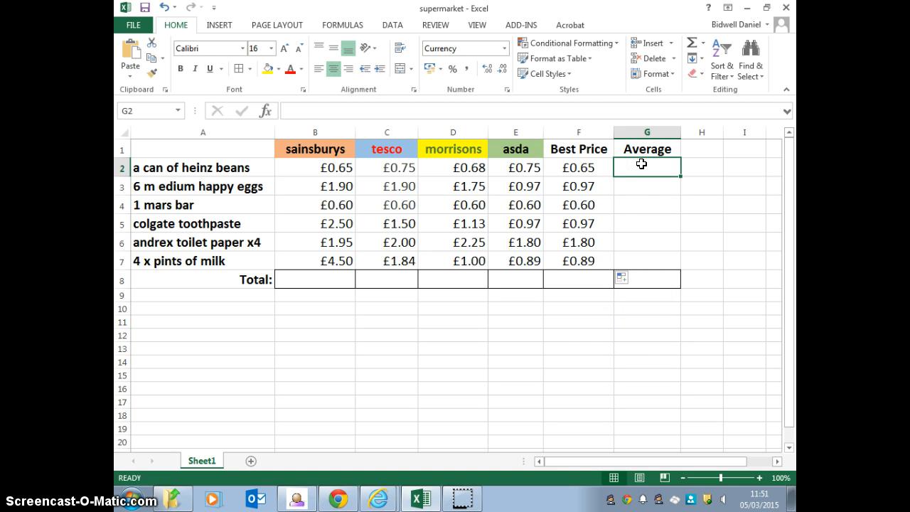
# Enter =AVERAGE(B2:E2) in G2, giving £0.71 for heinz beans.
pyautogui.write('=')
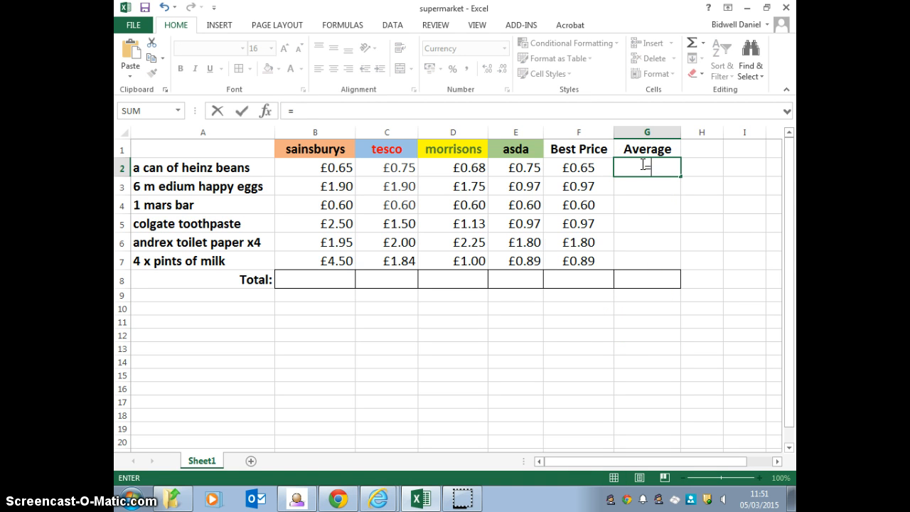
pyautogui.write('AV')
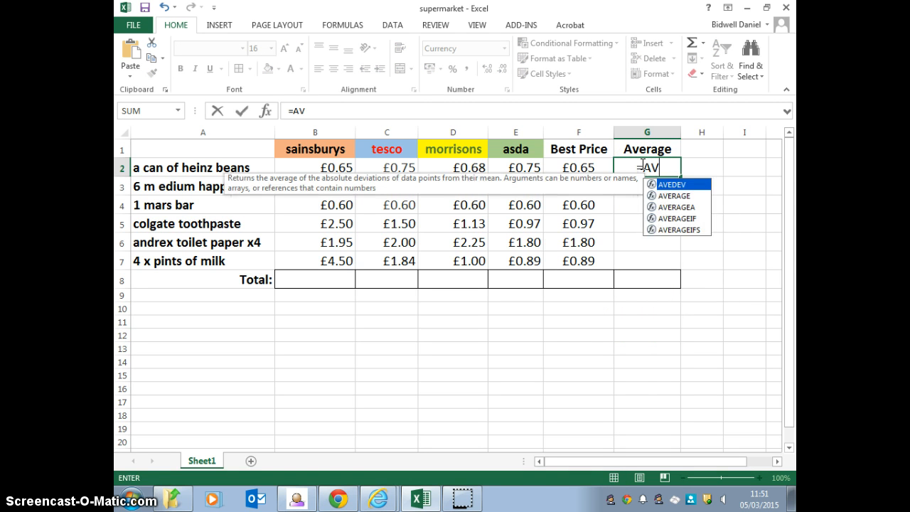
pyautogui.write('ERAGE')
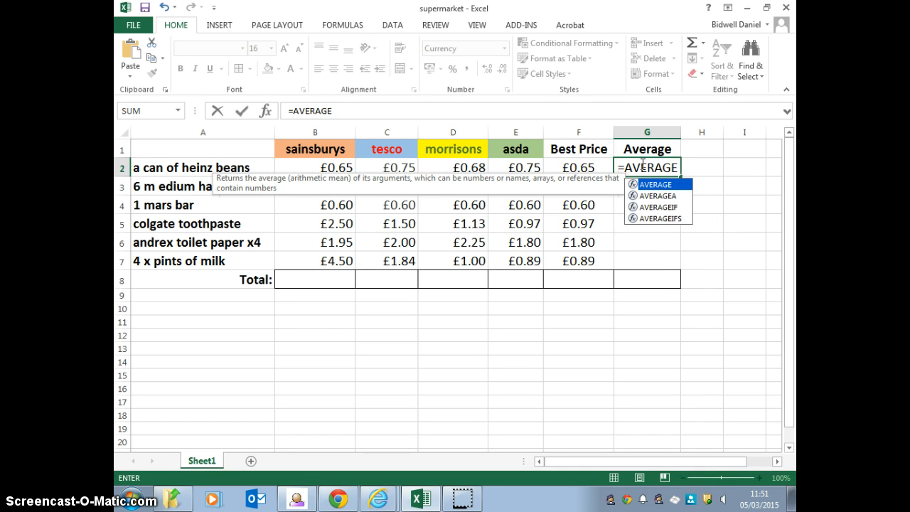
pyautogui.write('(')
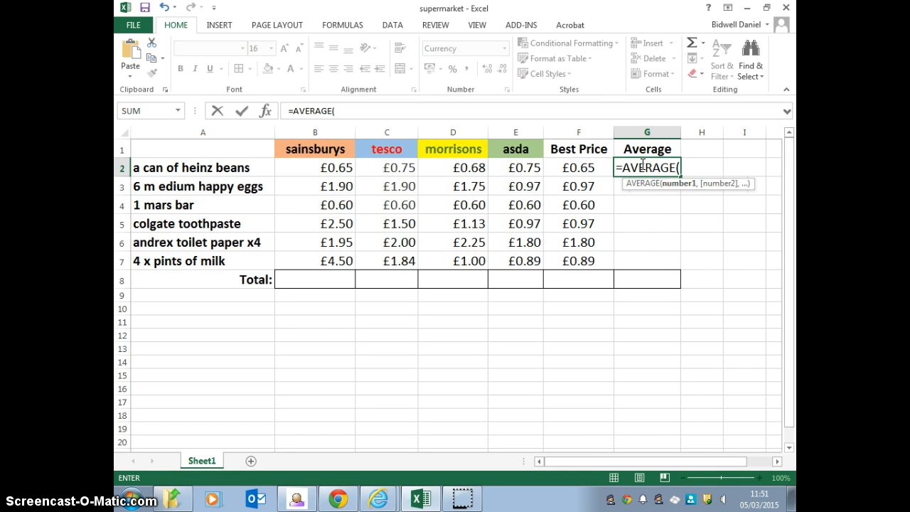
pyautogui.moveTo(315, 168); pyautogui.dragTo(387, 168)
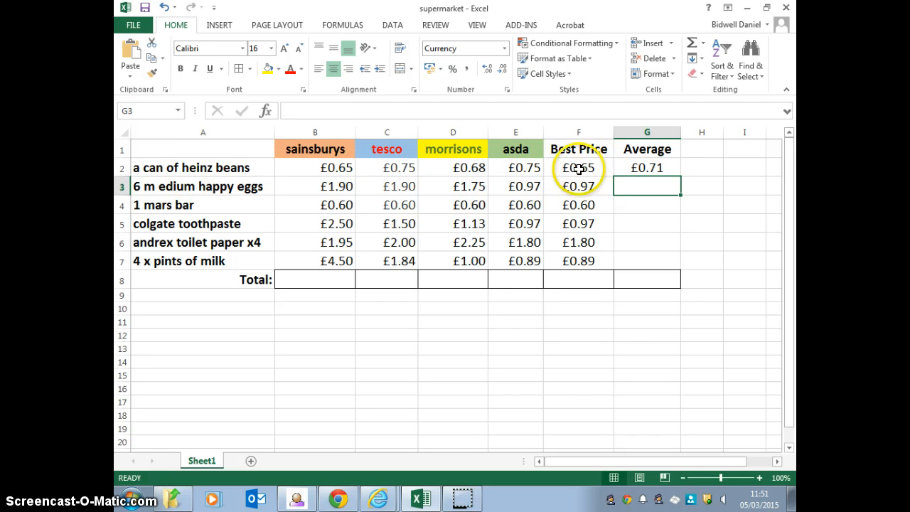
pyautogui.moveTo(629, 273)
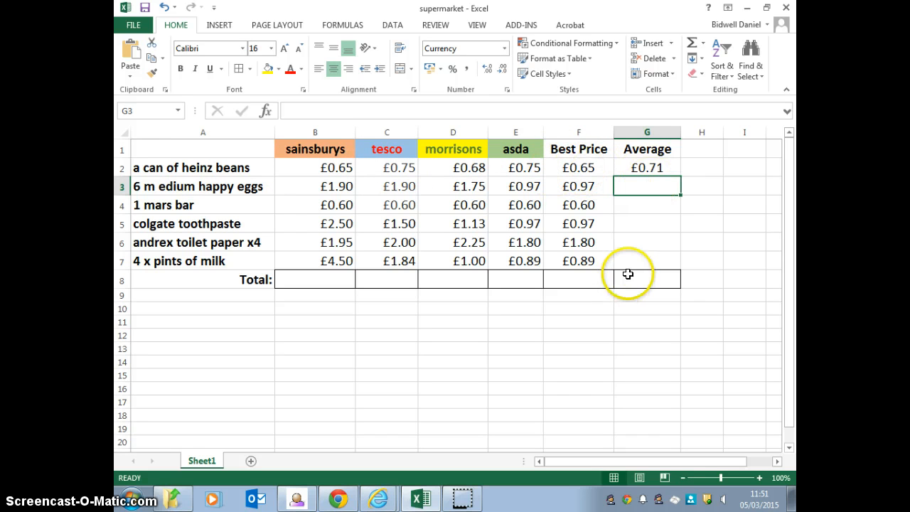
# Fill the AVERAGE formula from G2 down to G7 for all six items.
pyautogui.click(648, 168)
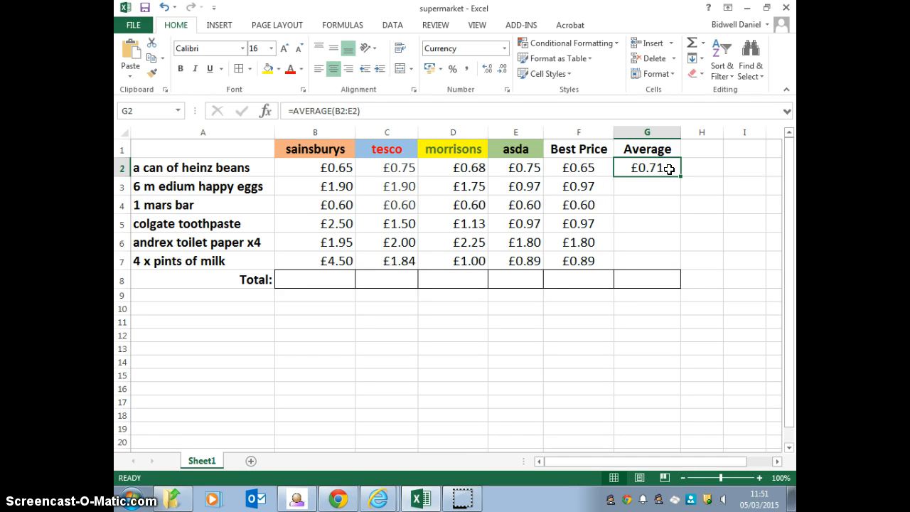
pyautogui.moveTo(674, 180)
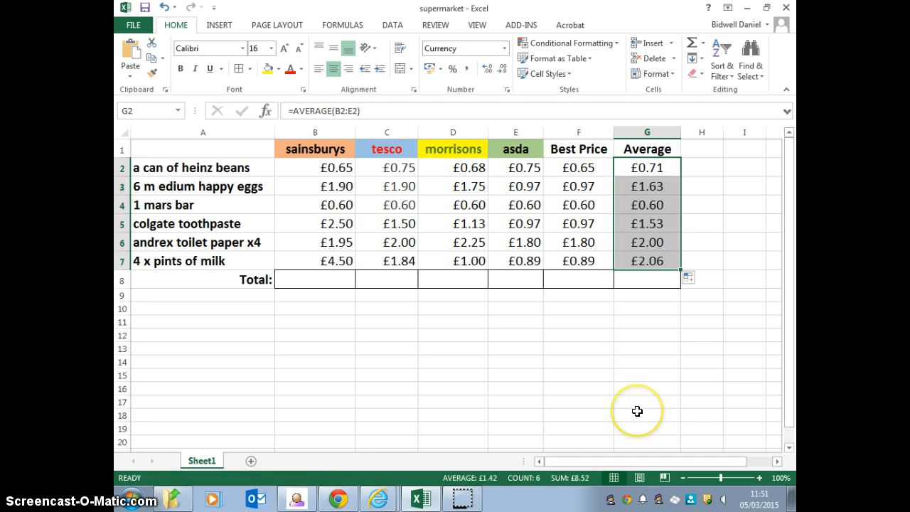
pyautogui.moveTo(606, 378)
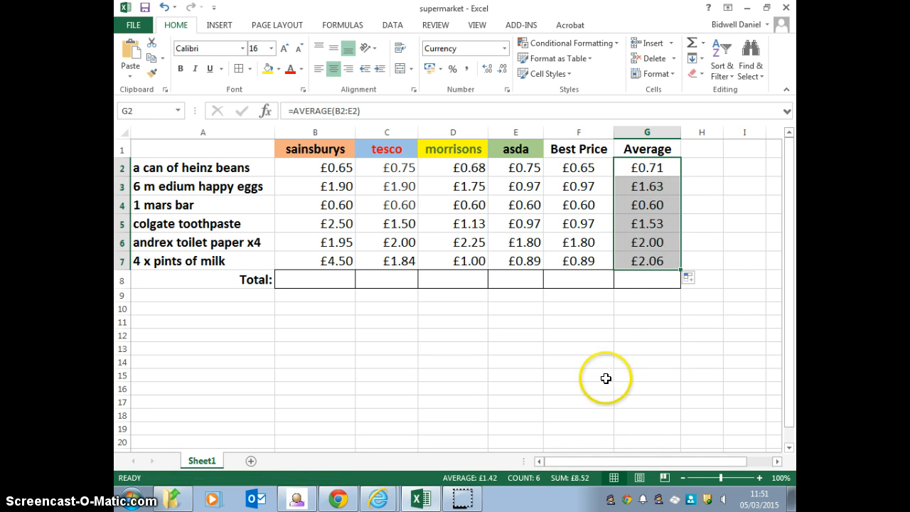
pyautogui.click(578, 376)
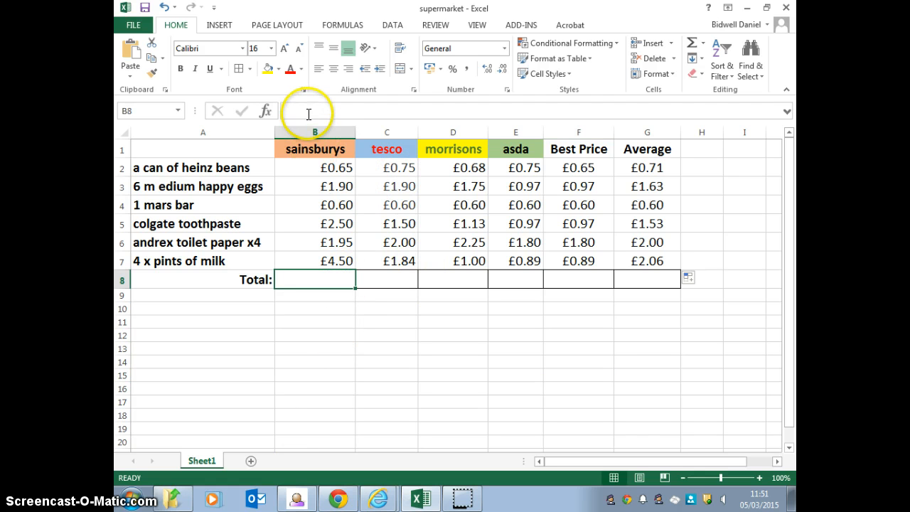
# Enter =SUM(B2:B7) in B8, totalling the sainsburys column at £12.10.
pyautogui.write('=')
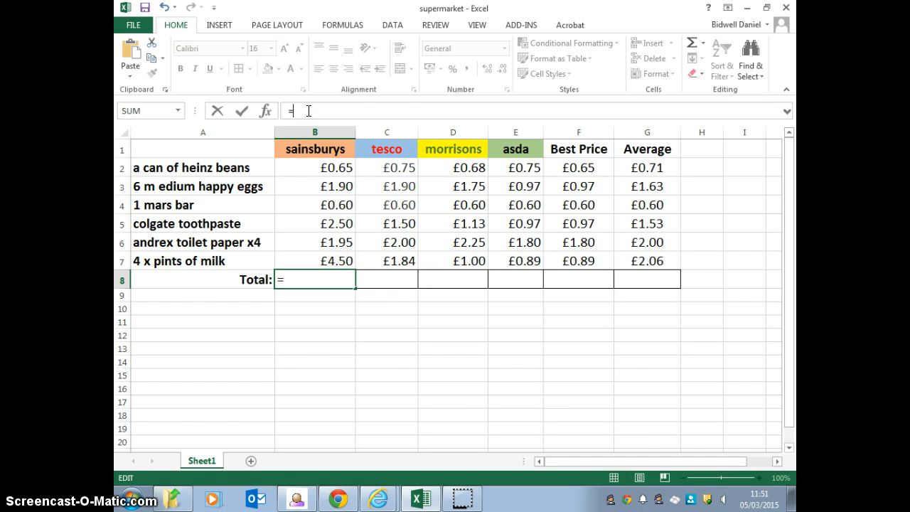
pyautogui.write('SS')
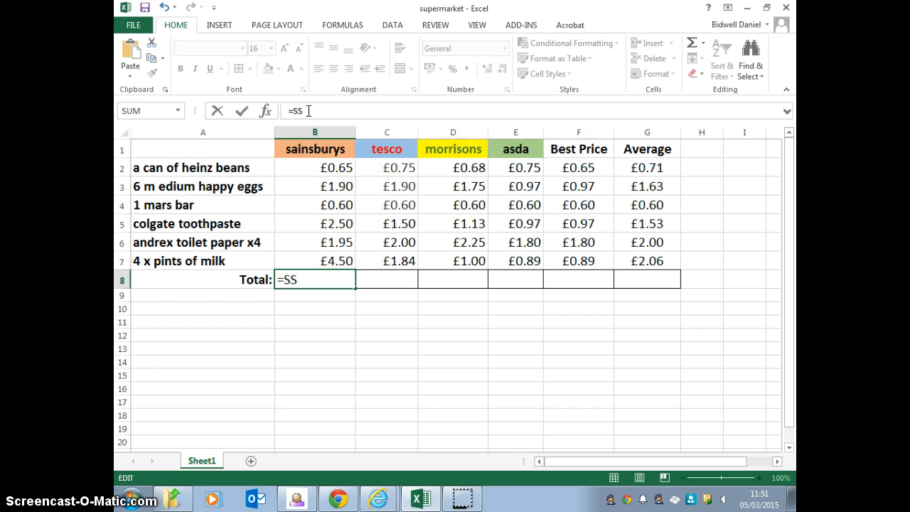
pyautogui.write('UM(')
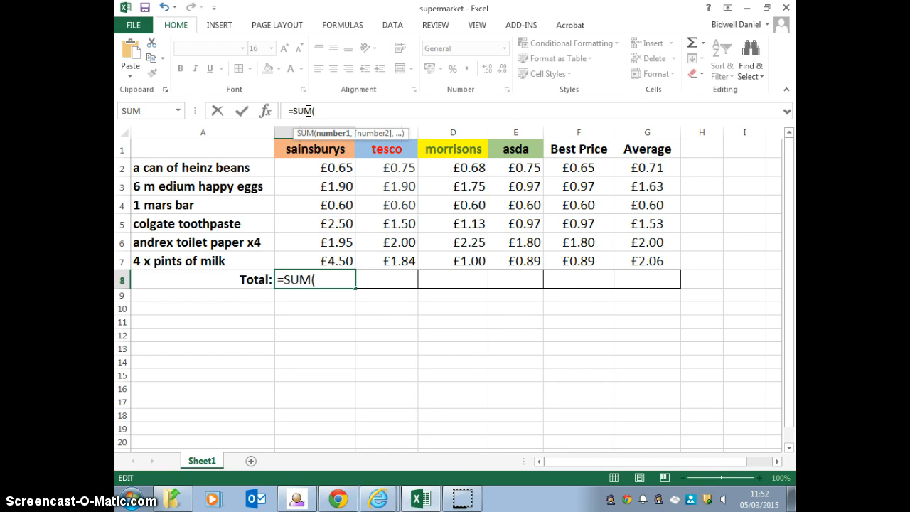
pyautogui.moveTo(316, 168); pyautogui.dragTo(315, 260)
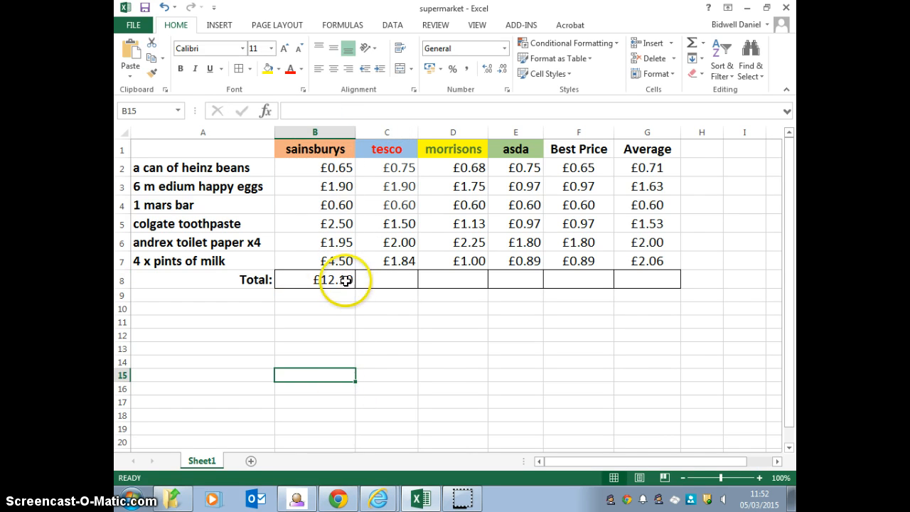
pyautogui.click(315, 278)
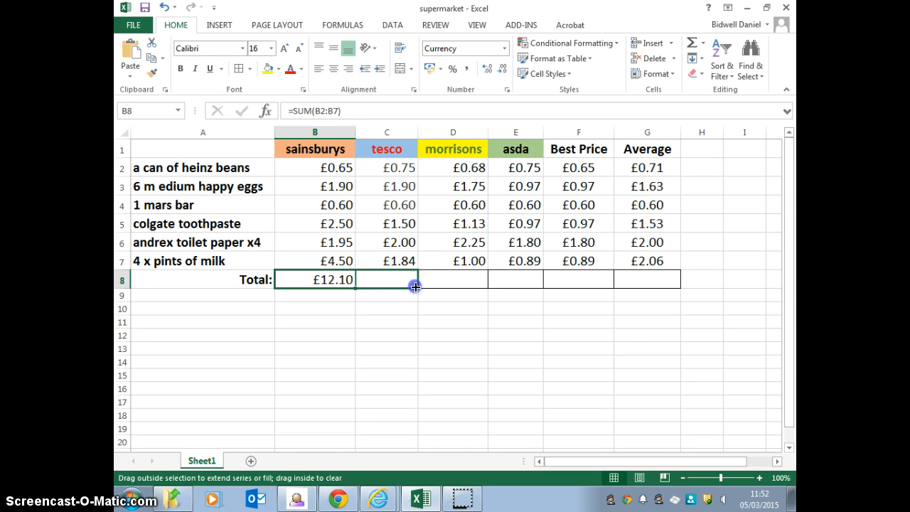
# Fill the SUM formula from B8 across to G8 so every store, Best Price and Average shows its total.
pyautogui.moveTo(415, 286); pyautogui.dragTo(626, 283)
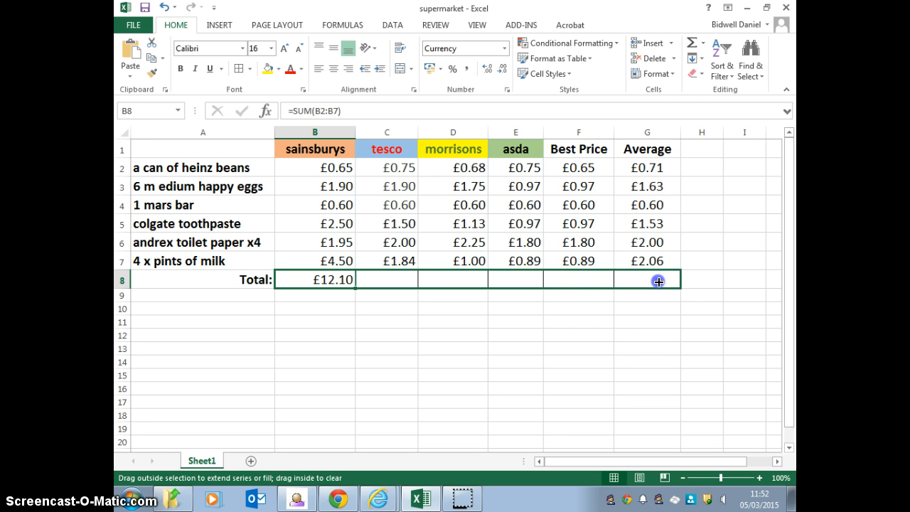
pyautogui.moveTo(349, 279); pyautogui.dragTo(657, 278)
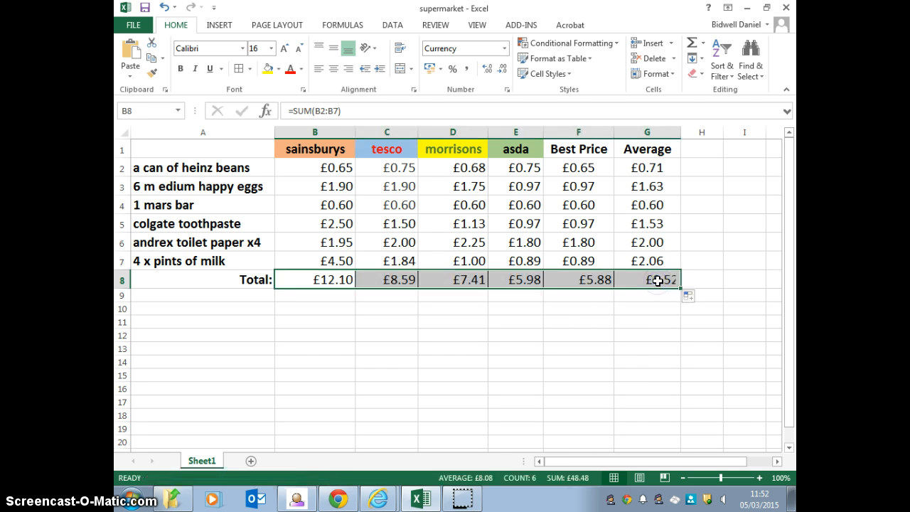
pyautogui.click(646, 347)
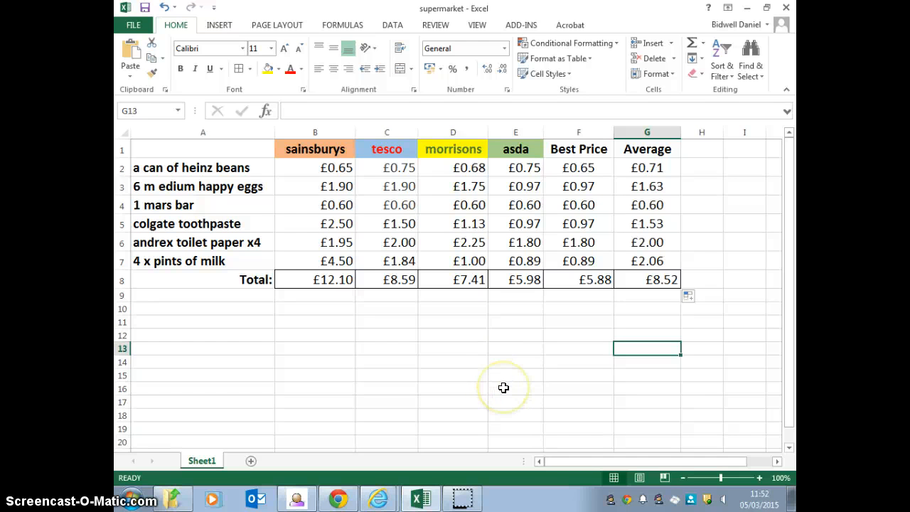
pyautogui.moveTo(435, 394)
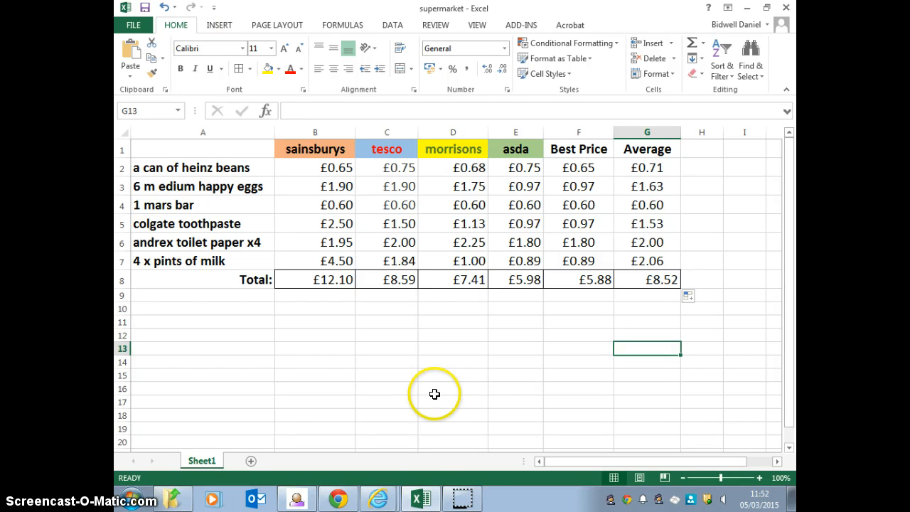